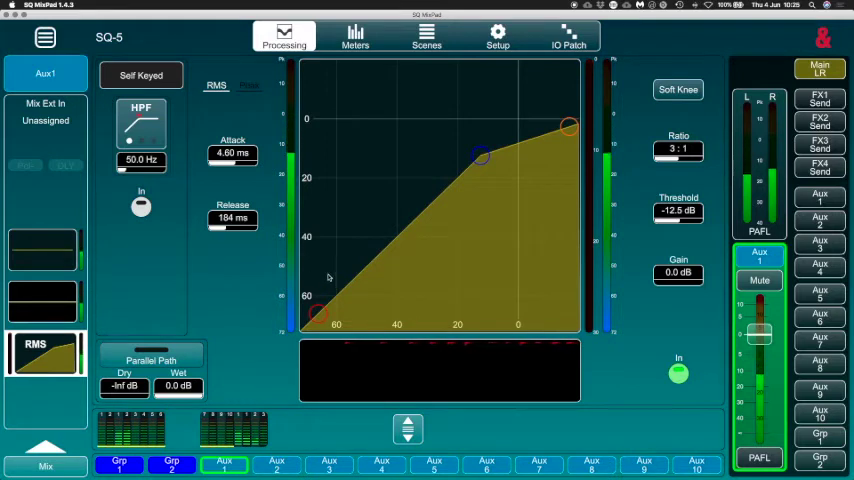
# - Adjust the Aux 1 compressor curve so threshold reads -34.2 dB and ratio 4:1
pyautogui.click(140, 76)
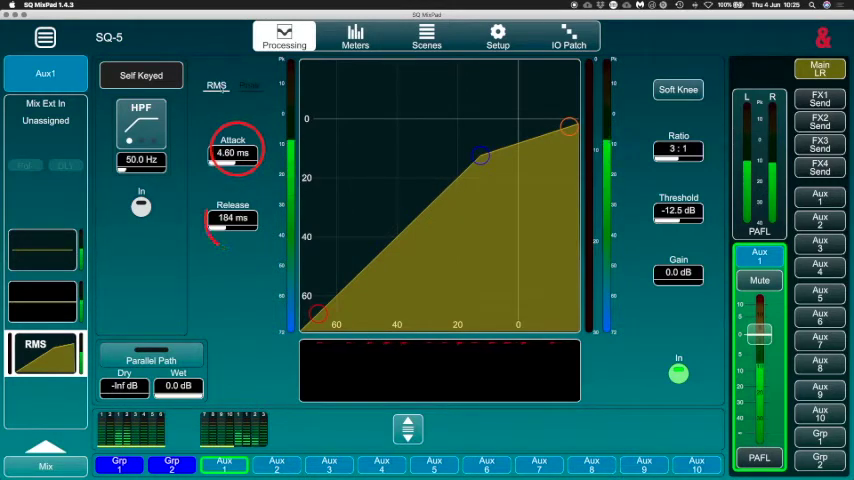
pyautogui.click(234, 218)
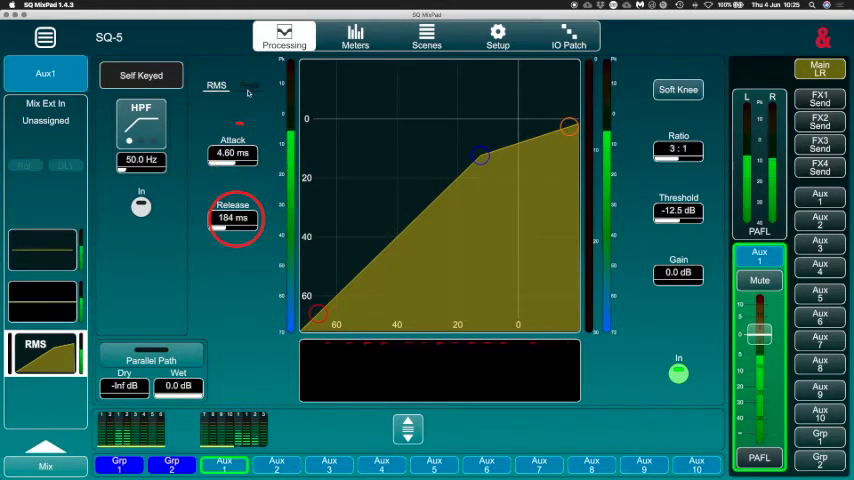
pyautogui.click(248, 84)
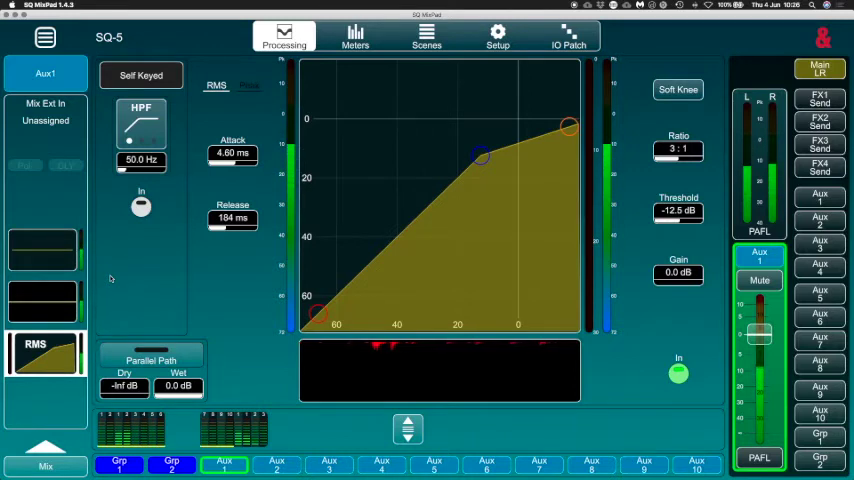
pyautogui.moveTo(114, 272)
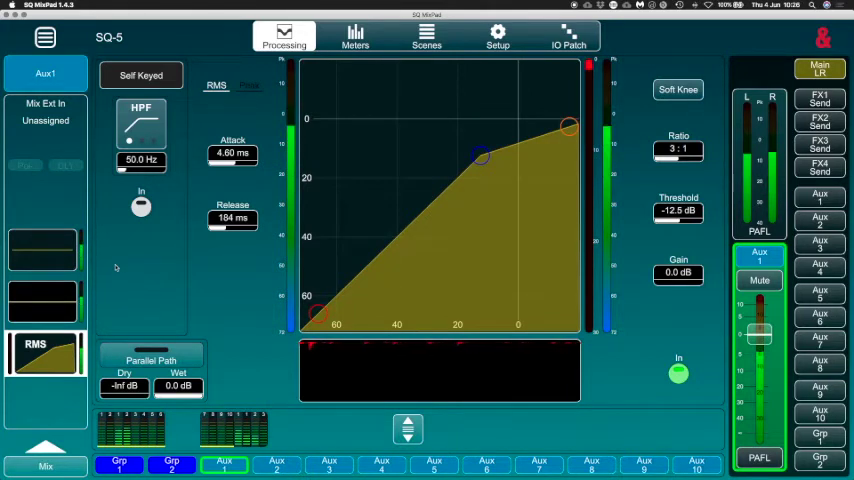
pyautogui.moveTo(144, 250)
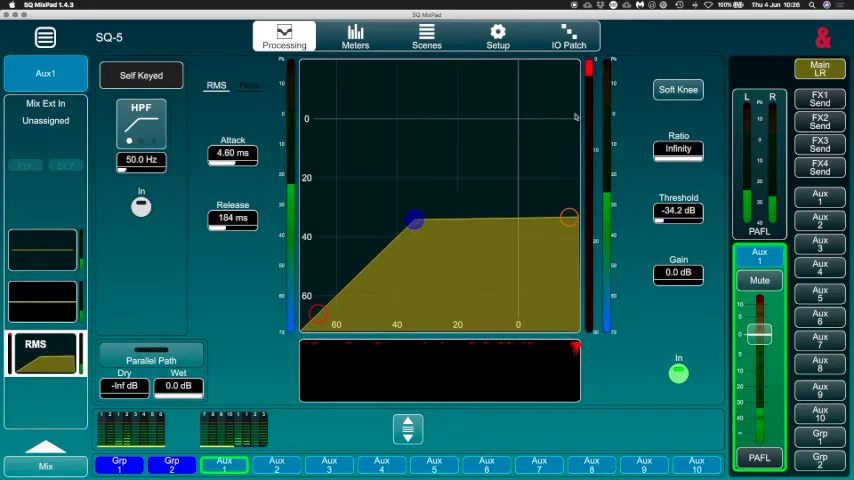
pyautogui.moveTo(570, 218); pyautogui.dragTo(572, 180)
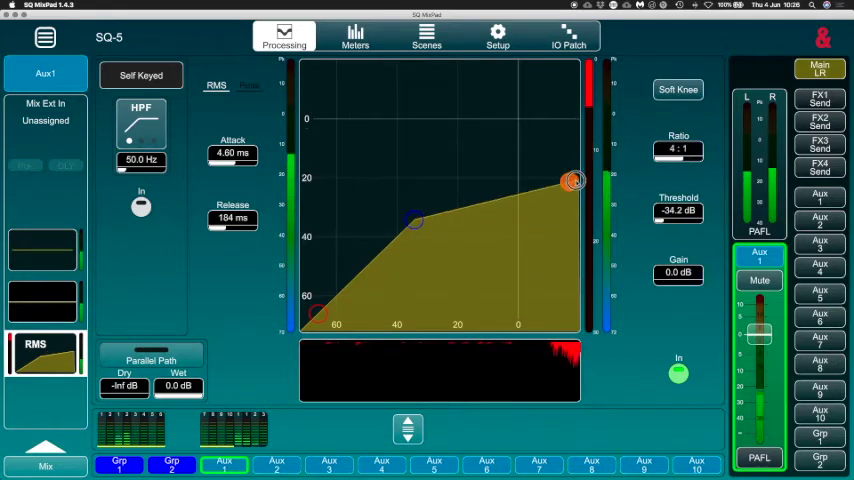